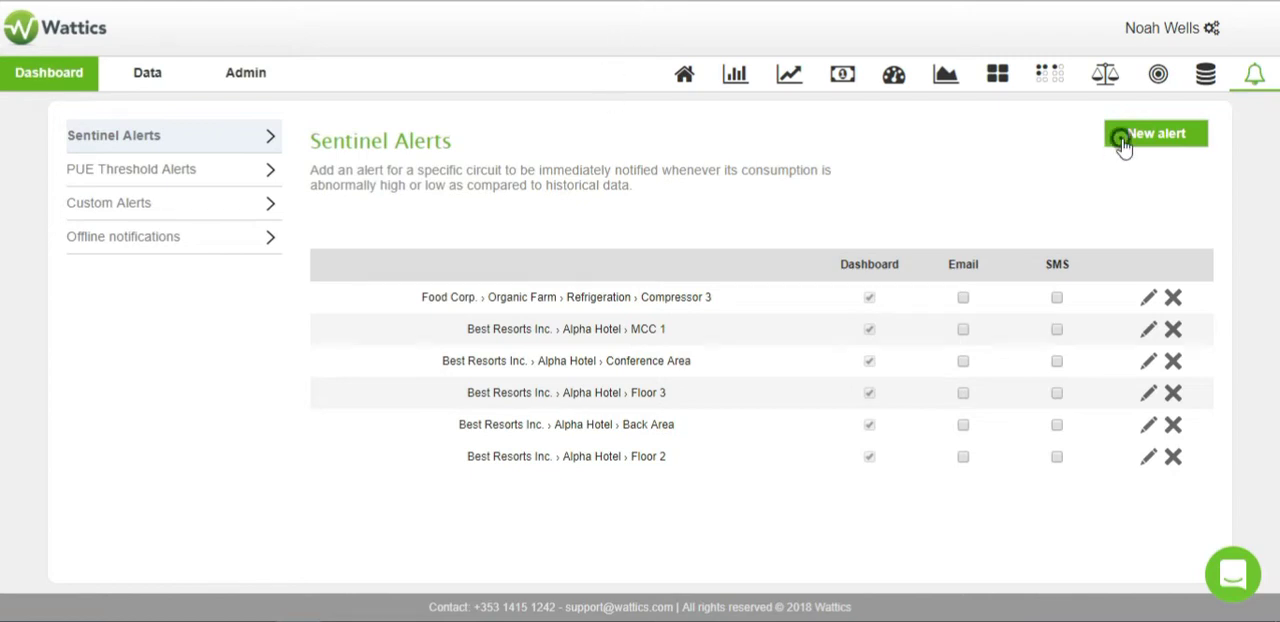
Create a new Sentinel alert on Best Resorts Inc. › Alpha Hotel › Floor 1
left_click(1156, 132)
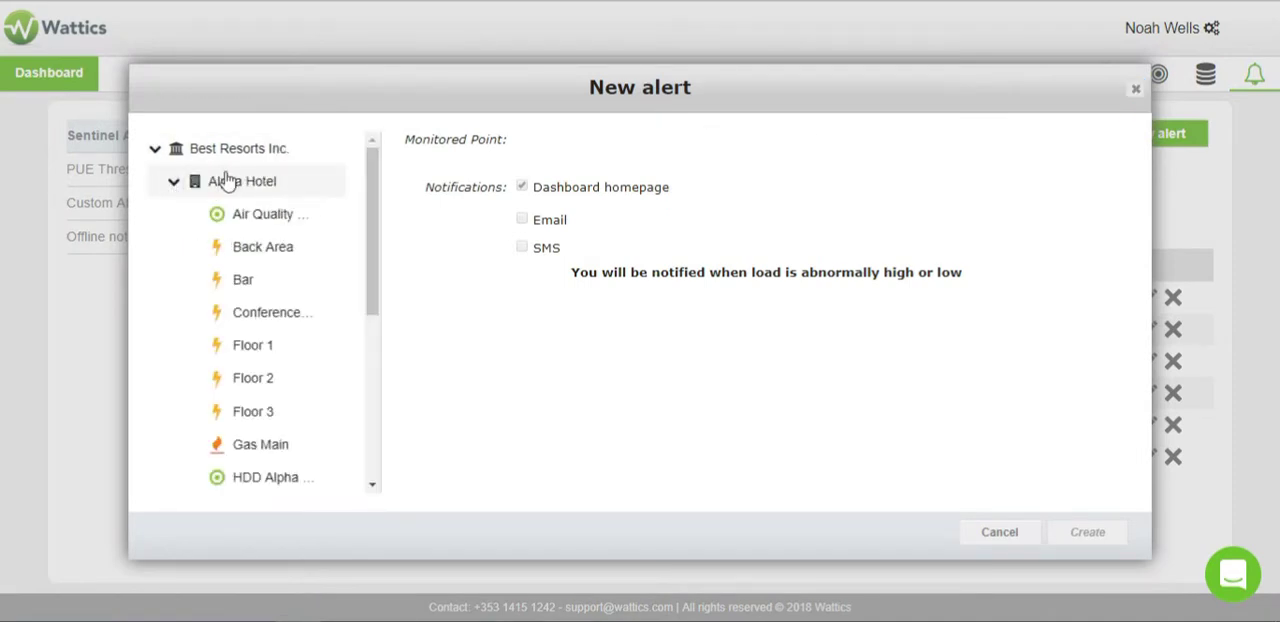
left_click(252, 344)
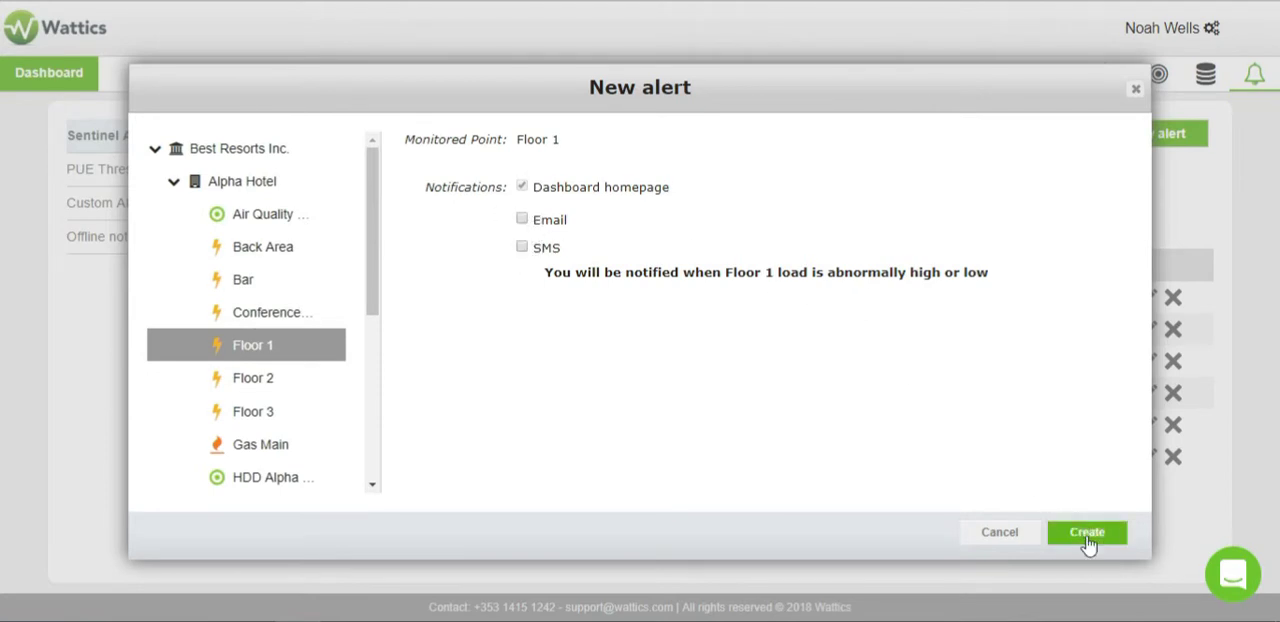
left_click(1088, 532)
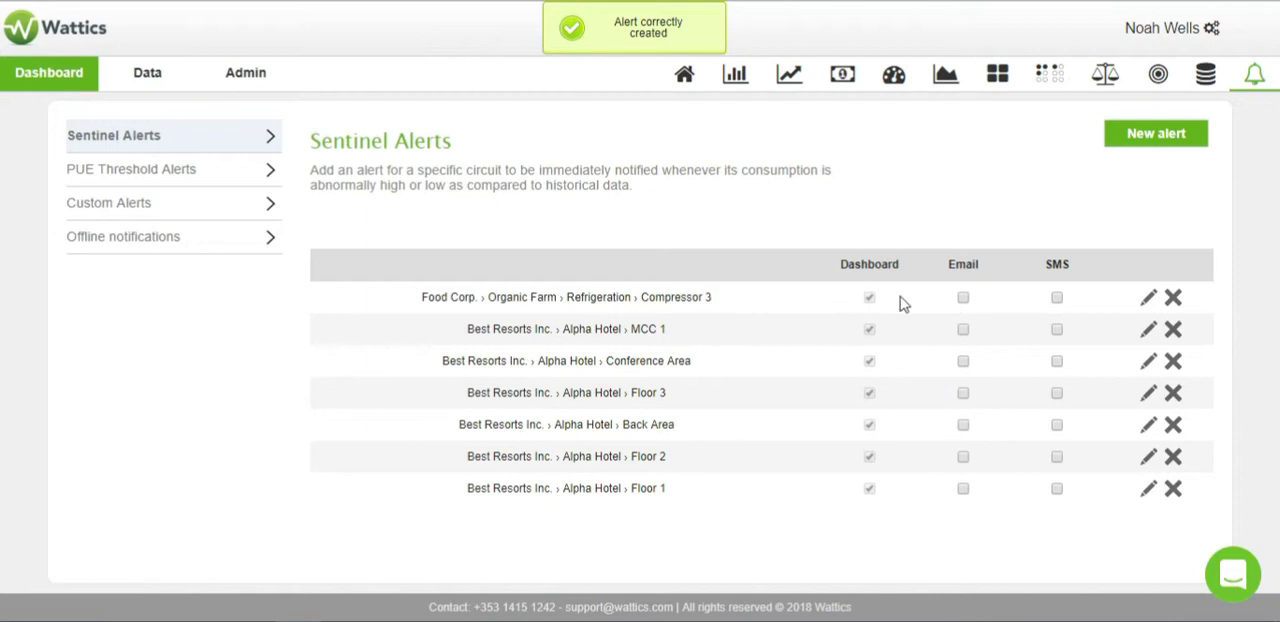
mouse_move(788, 74)
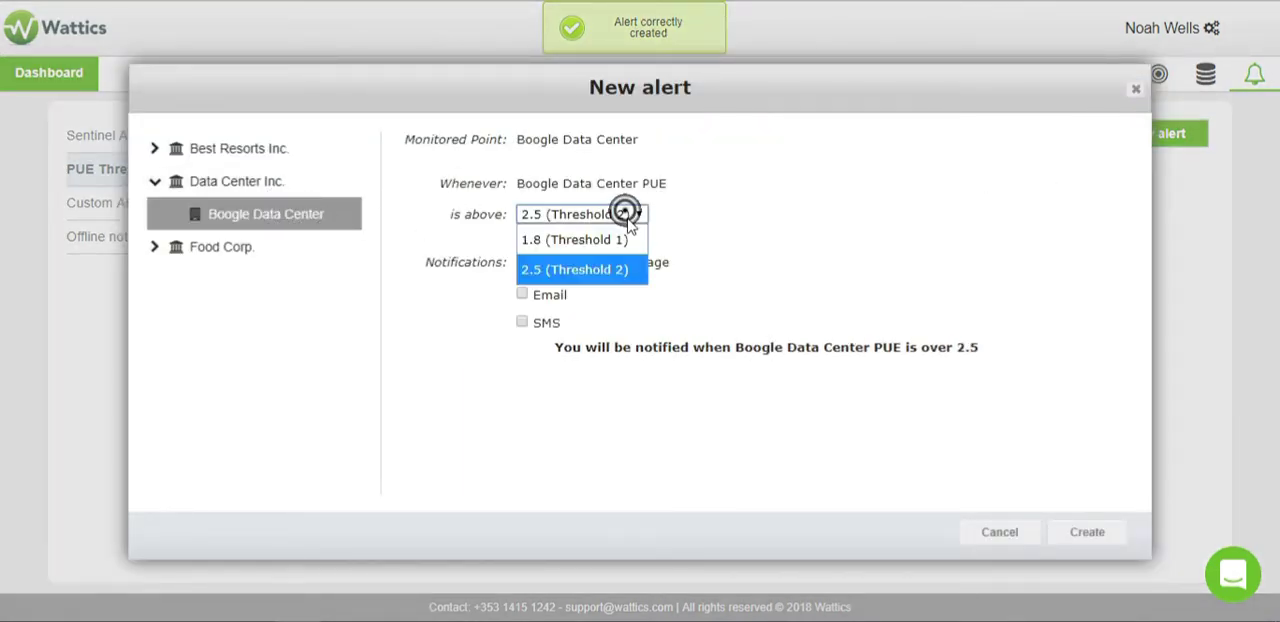
Set the Google Data Center PUE alert threshold to 2.5
left_click(572, 240)
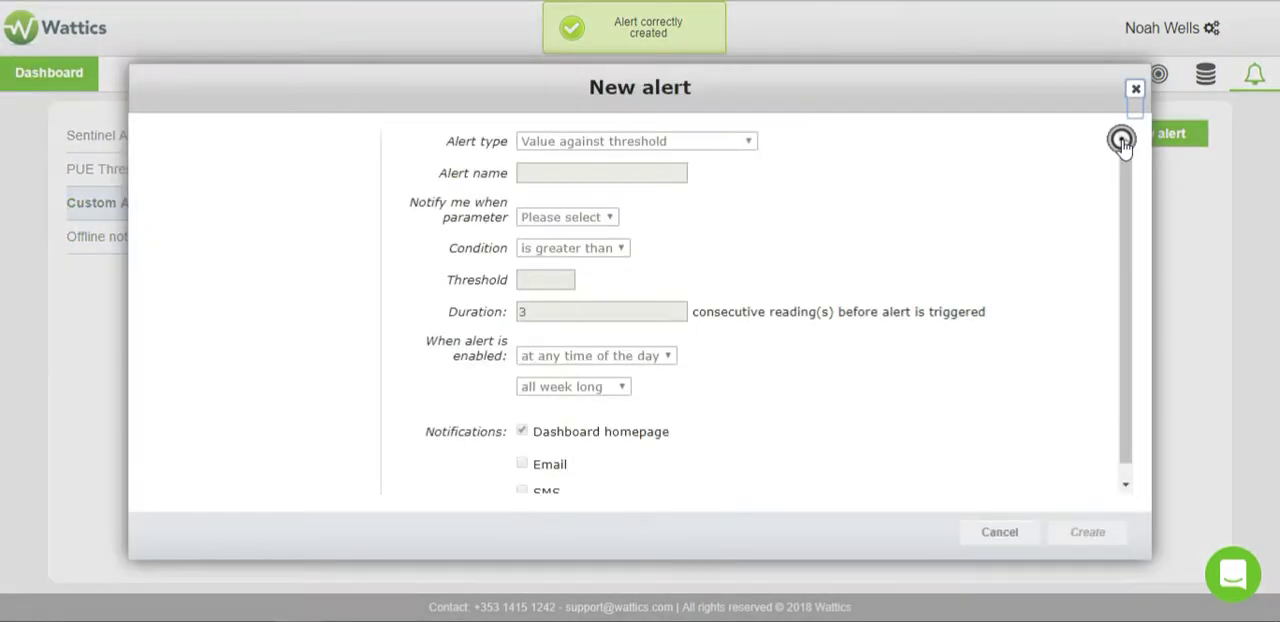
Start a custom alert on Floor 1 monitoring kW (active power total)
left_click(1120, 140)
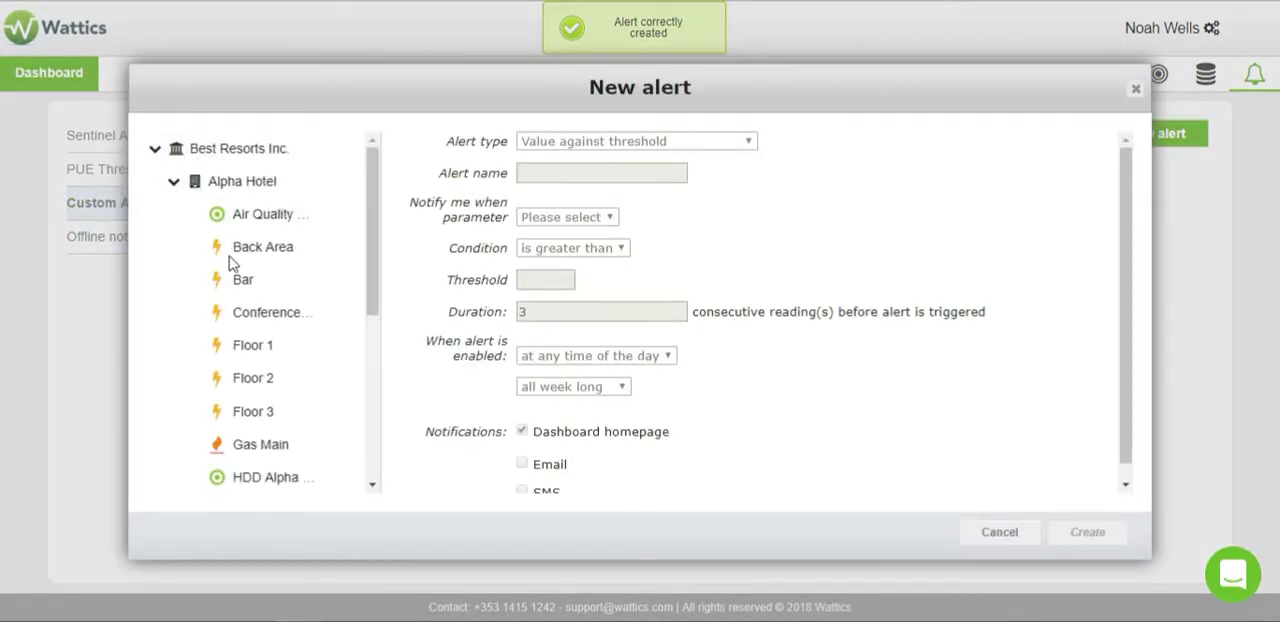
left_click(252, 344)
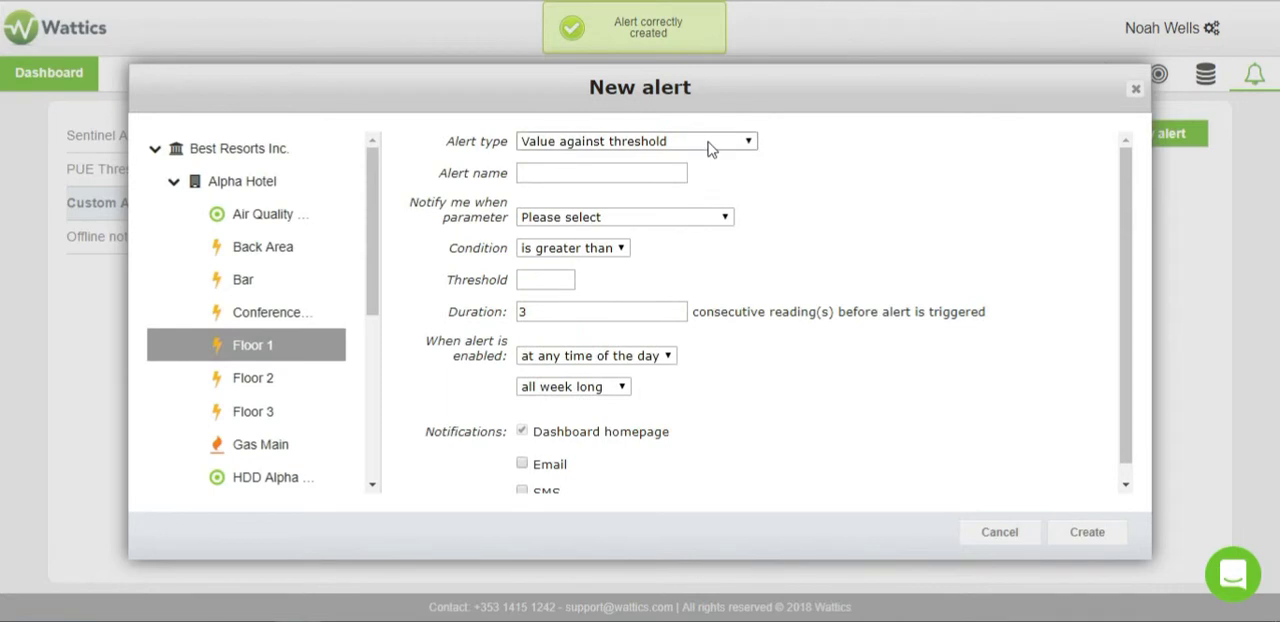
left_click(624, 216)
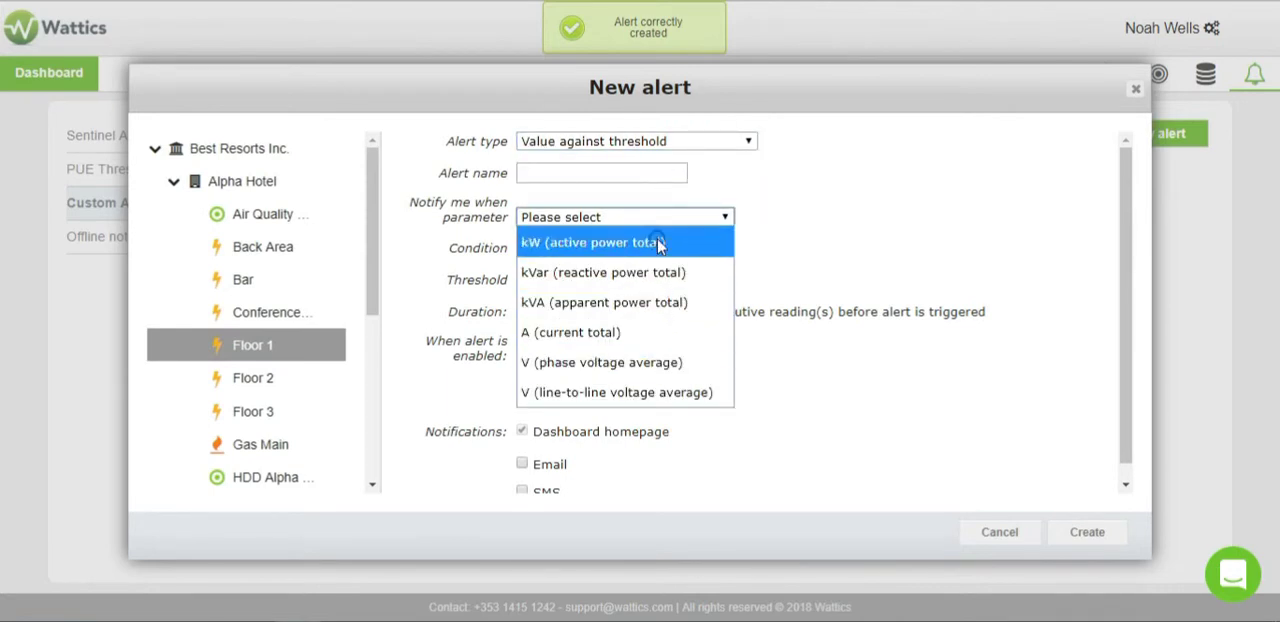
left_click(590, 242)
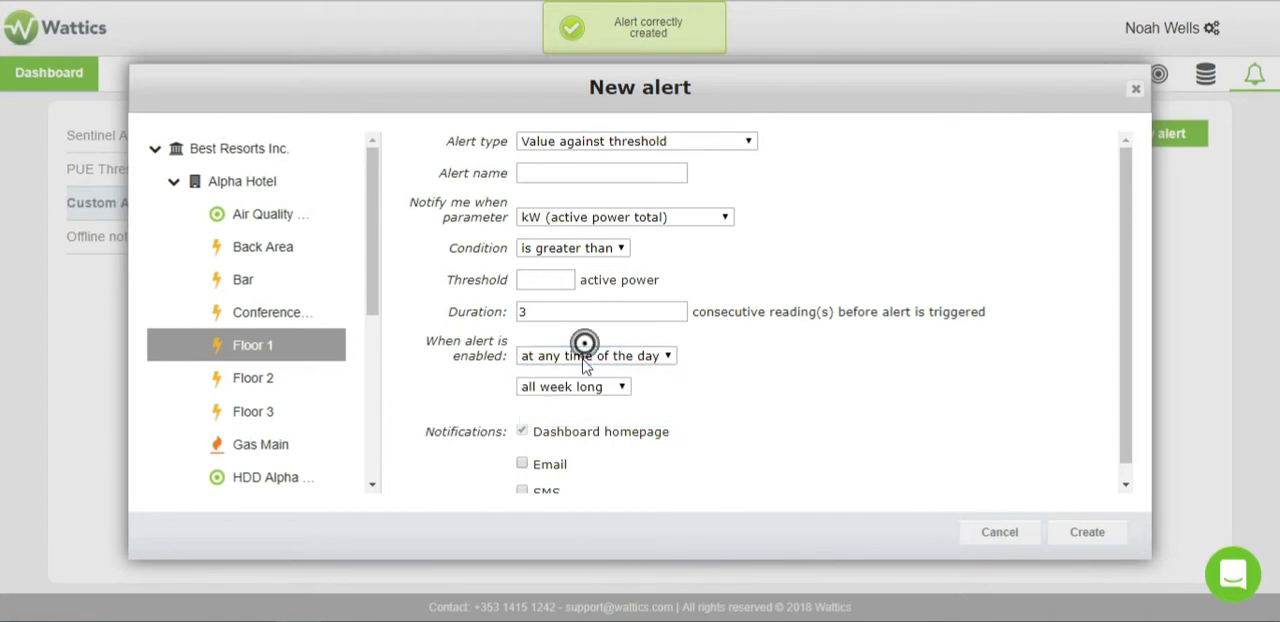
Limit the alert to chosen weekdays and switch to a cumulated-against-threshold type
left_click(572, 386)
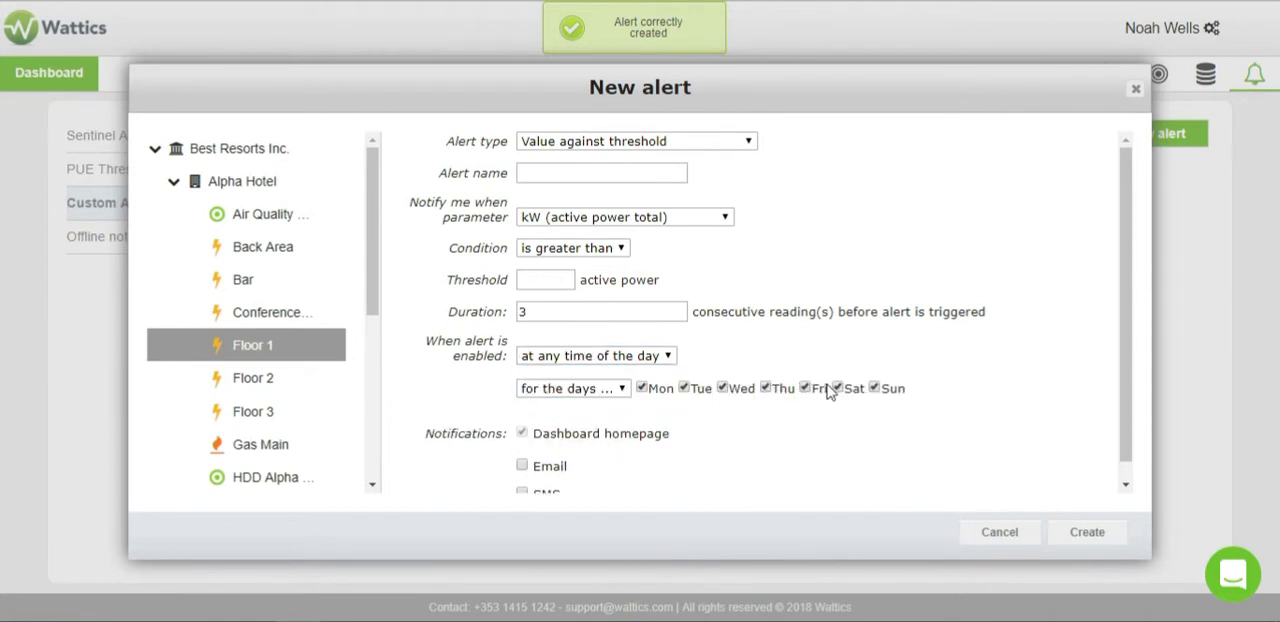
left_click(636, 140)
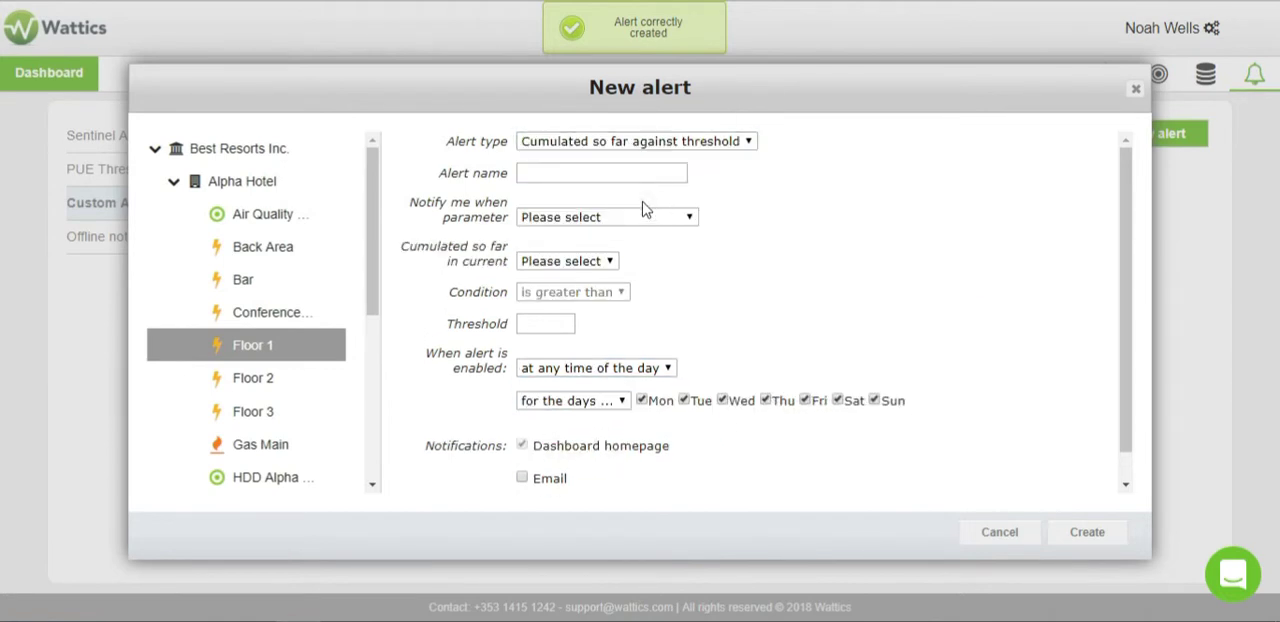
Review the cumulative parameters and cumulation periods, then abandon the custom alert
left_click(608, 216)
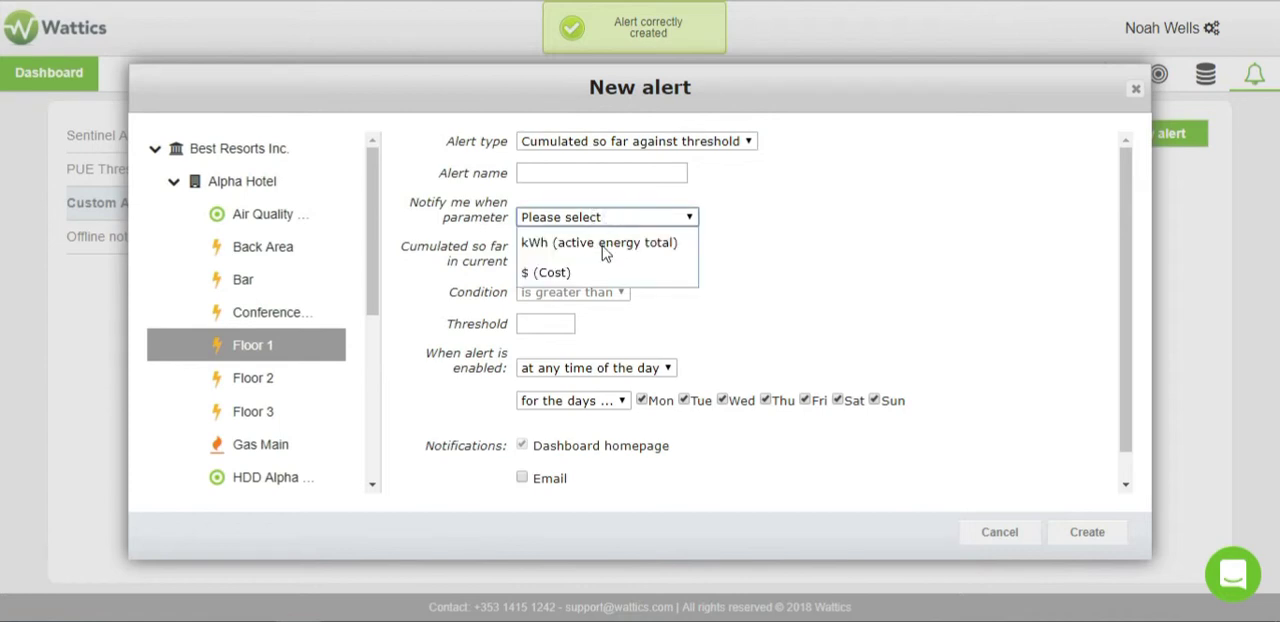
mouse_move(604, 272)
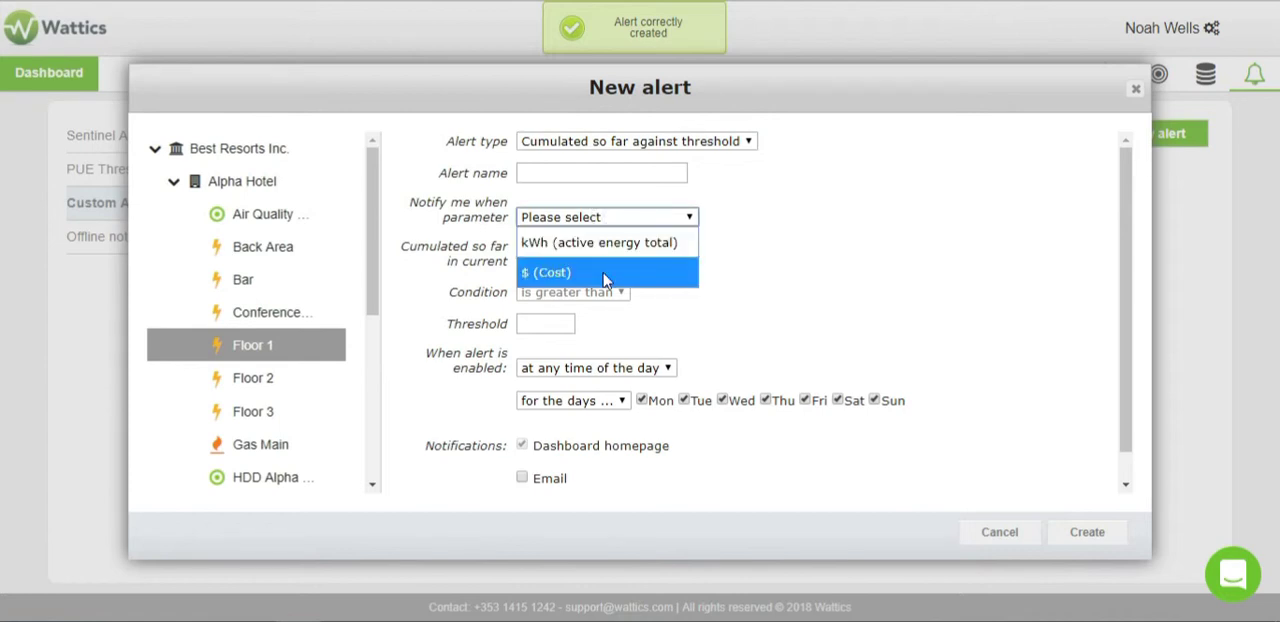
left_click(572, 260)
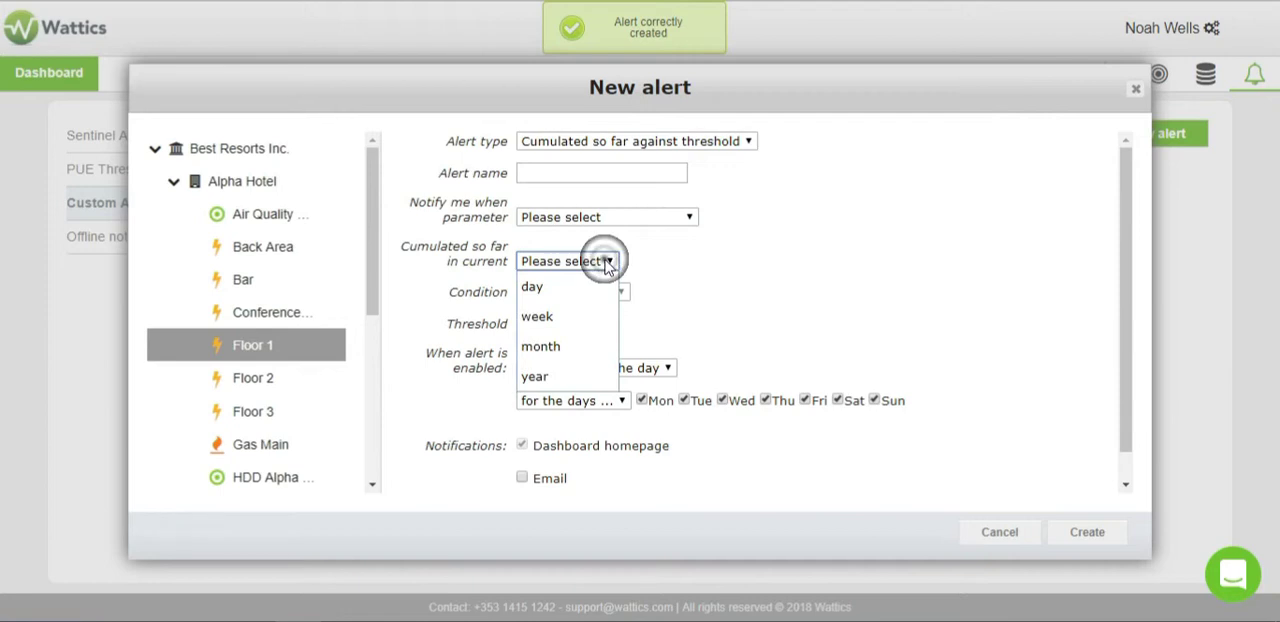
left_click(536, 316)
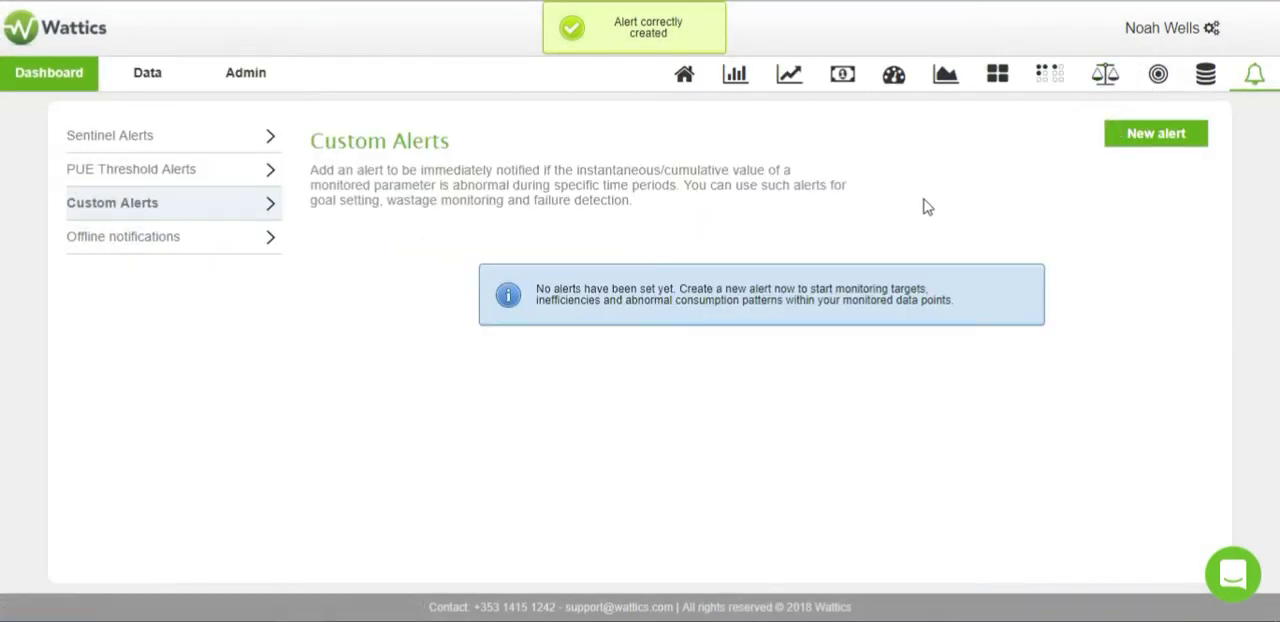
mouse_move(814, 224)
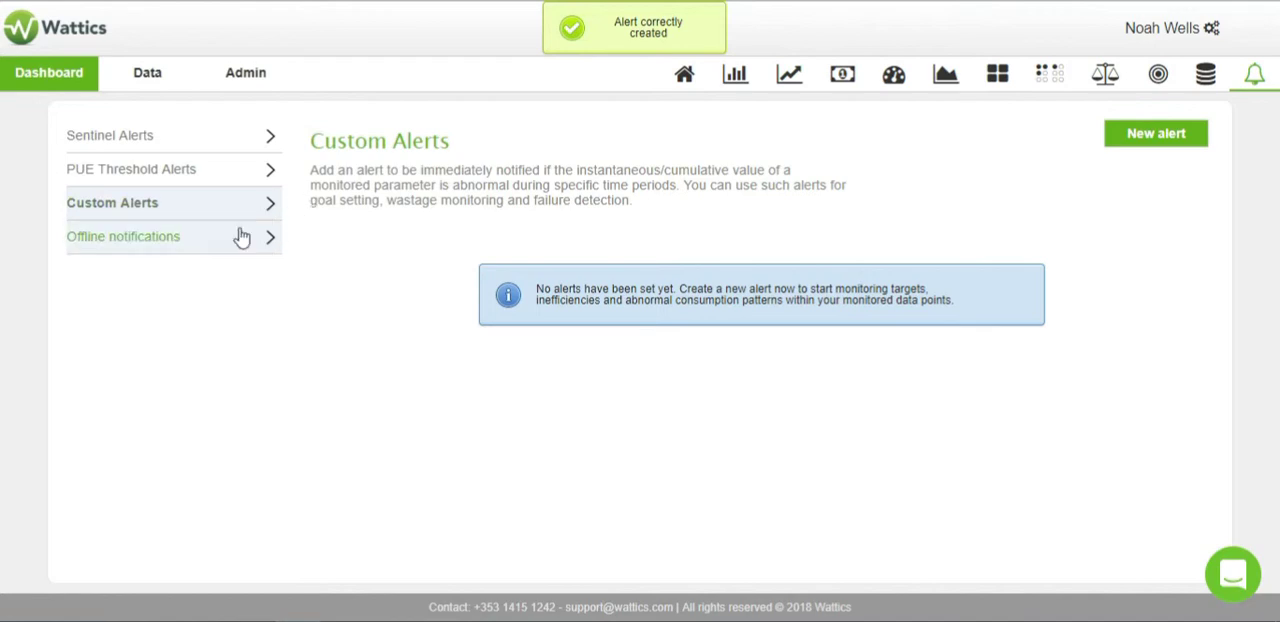
Start a new offline notification, expand Best Resorts Inc. and review the e-mail delay choices
left_click(124, 236)
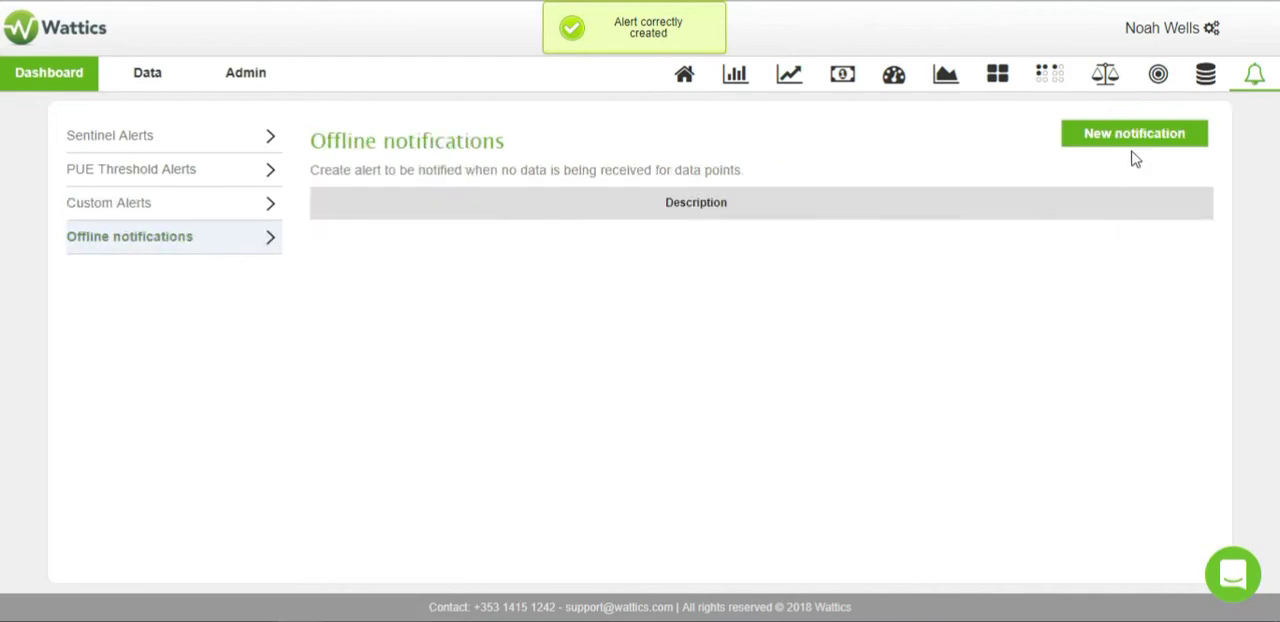
left_click(1132, 132)
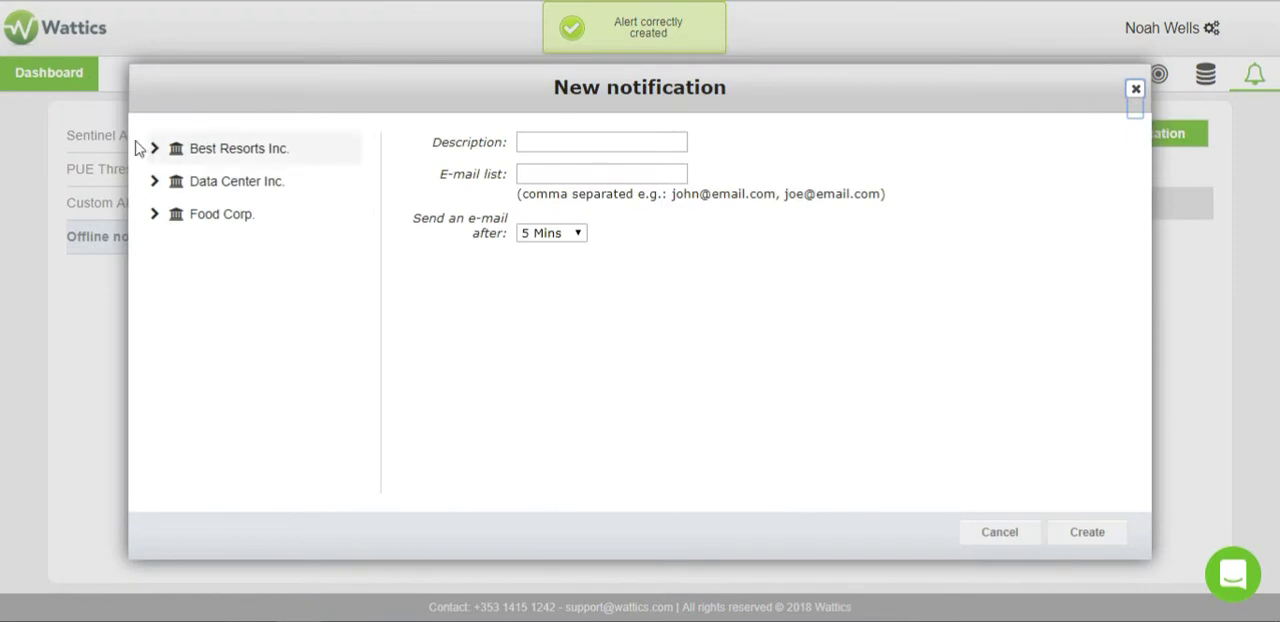
left_click(156, 148)
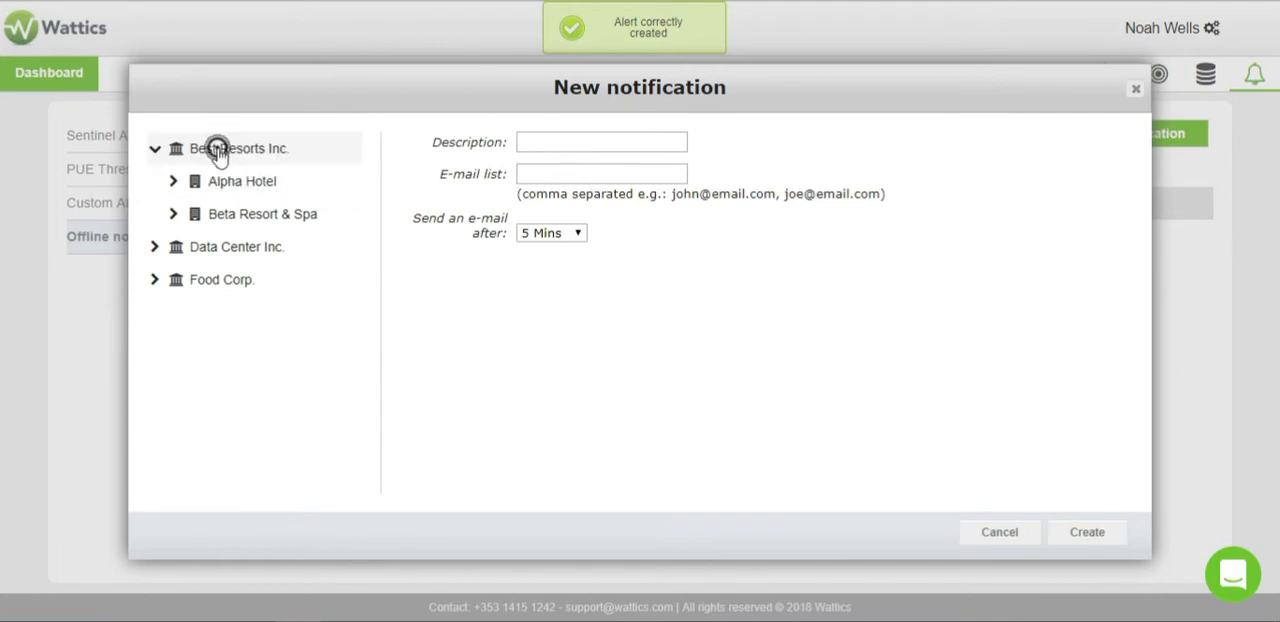
left_click(550, 232)
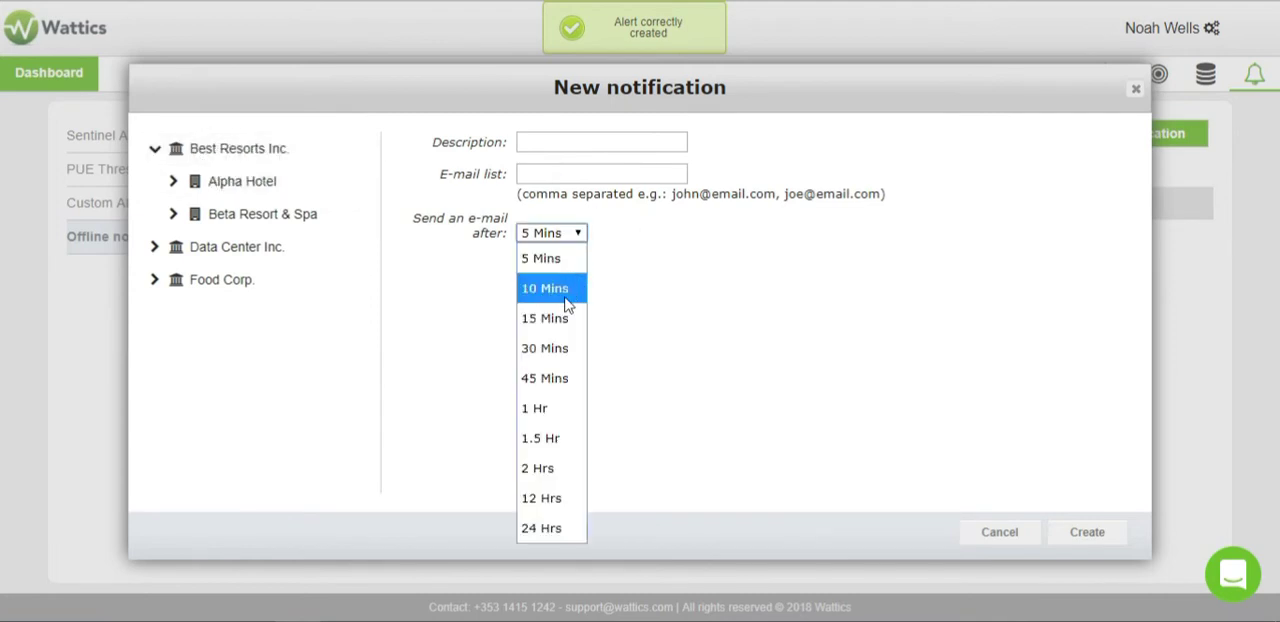